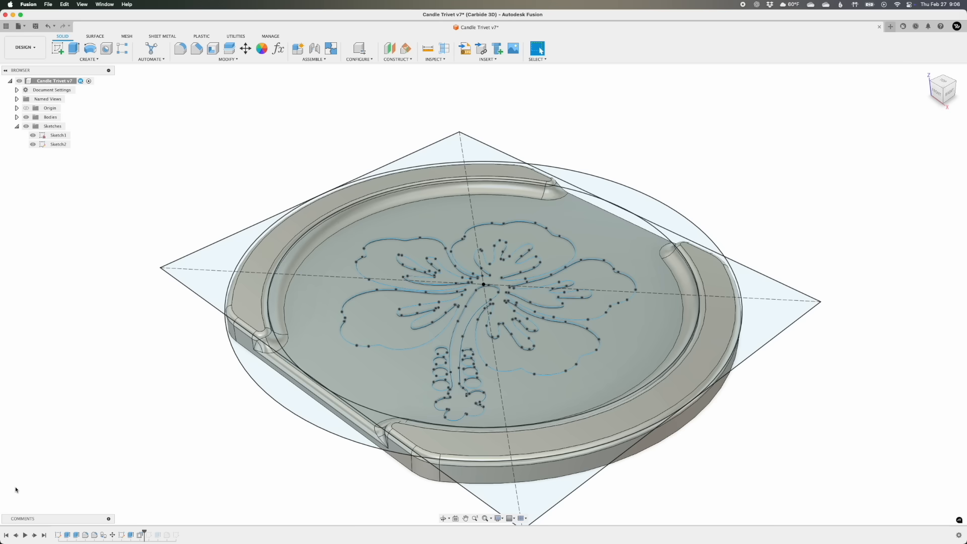
In the Manufacture workspace, preview the trivet's adaptive clearing, outer 2D contour and flat finishing toolpaths
{"action": "left_click", "coordinate": [24, 47]}
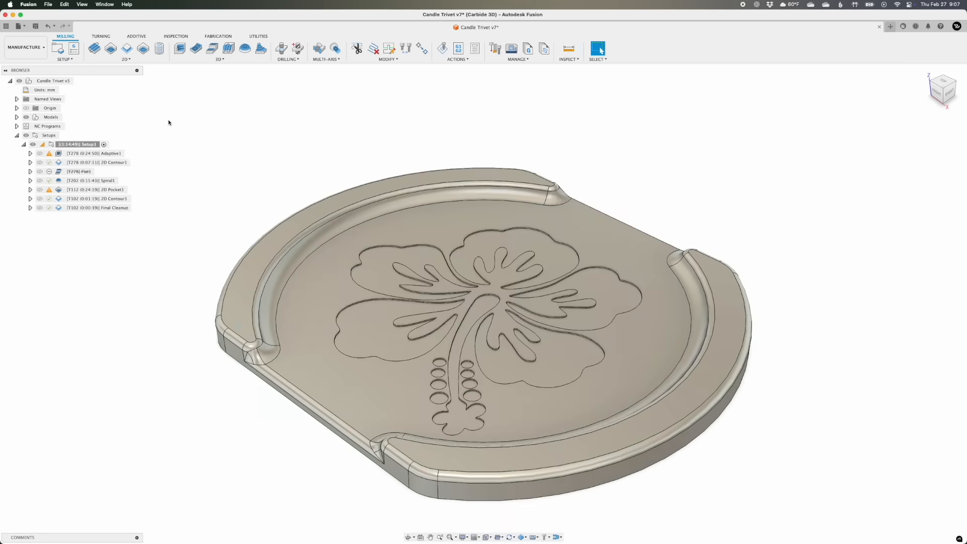
{"action": "left_click", "coordinate": [93, 153]}
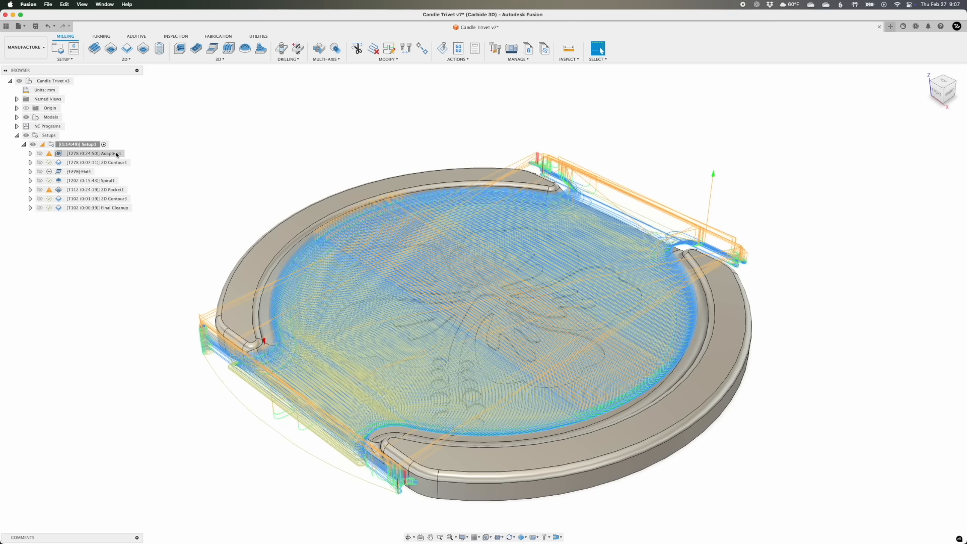
{"action": "left_click", "coordinate": [96, 162]}
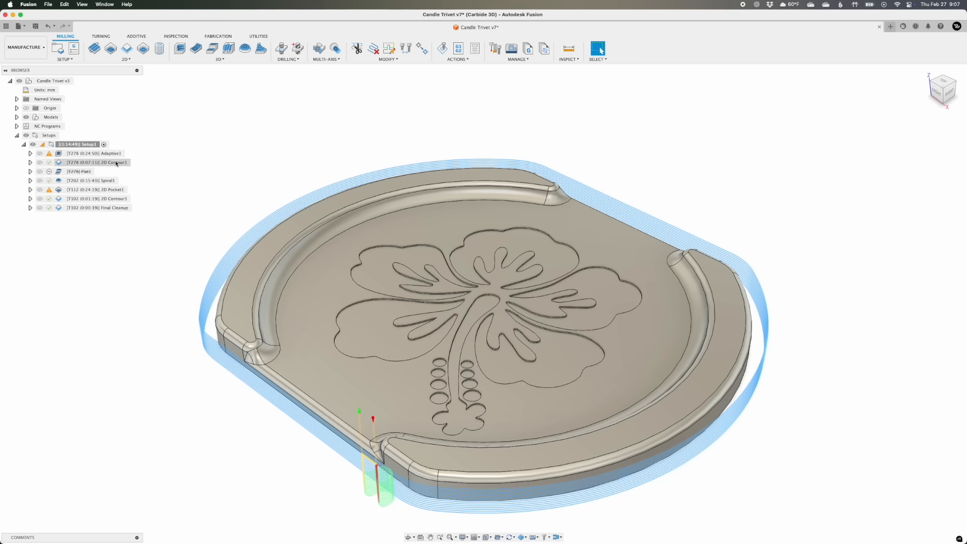
{"action": "left_click", "coordinate": [91, 180]}
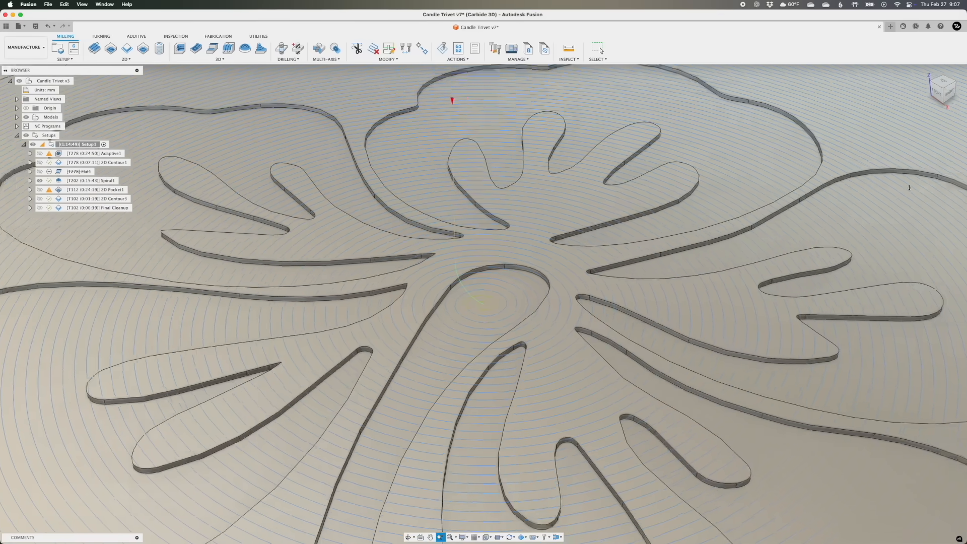
Preview the spiral finishing and hibiscus flower 2D pocket toolpaths in Setup1
{"action": "left_click", "coordinate": [89, 180]}
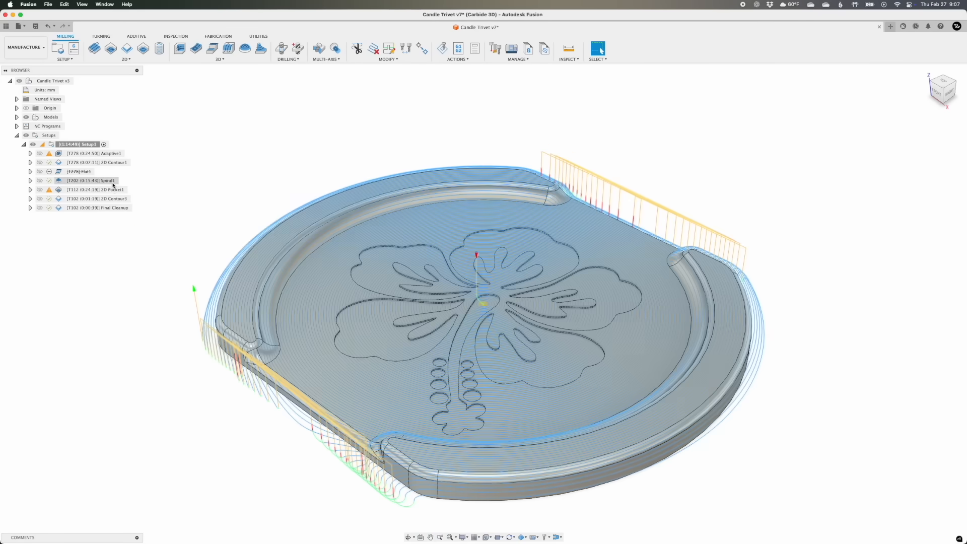
{"action": "left_click", "coordinate": [95, 189]}
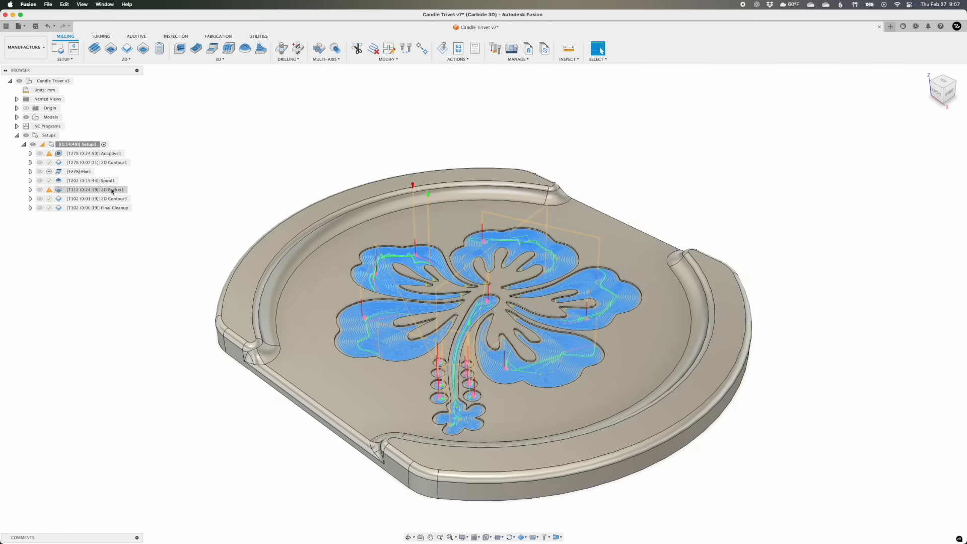
{"action": "left_click", "coordinate": [95, 199]}
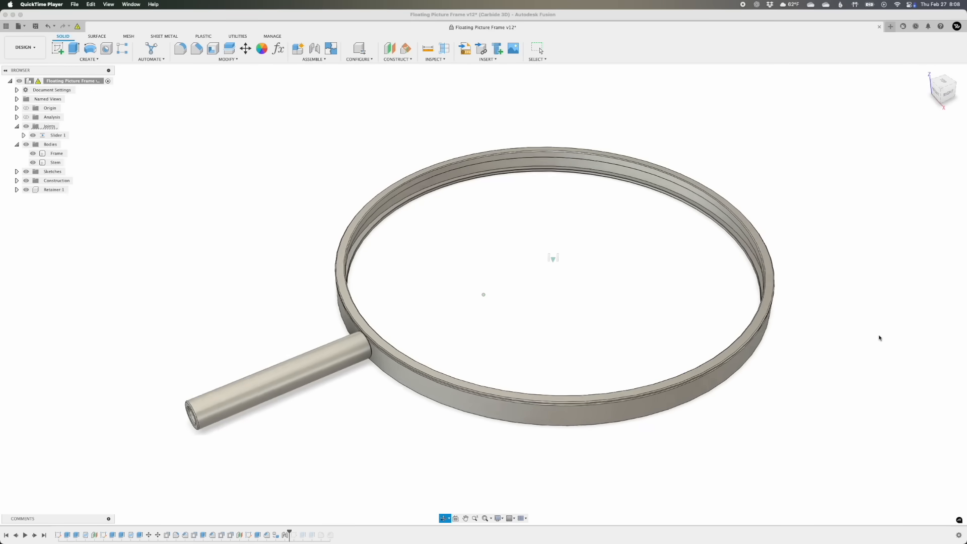
Show the ring picture frame, then view the ADRIEL truck name sign from the Top of the ViewCube
{"action": "left_click", "coordinate": [939, 87]}
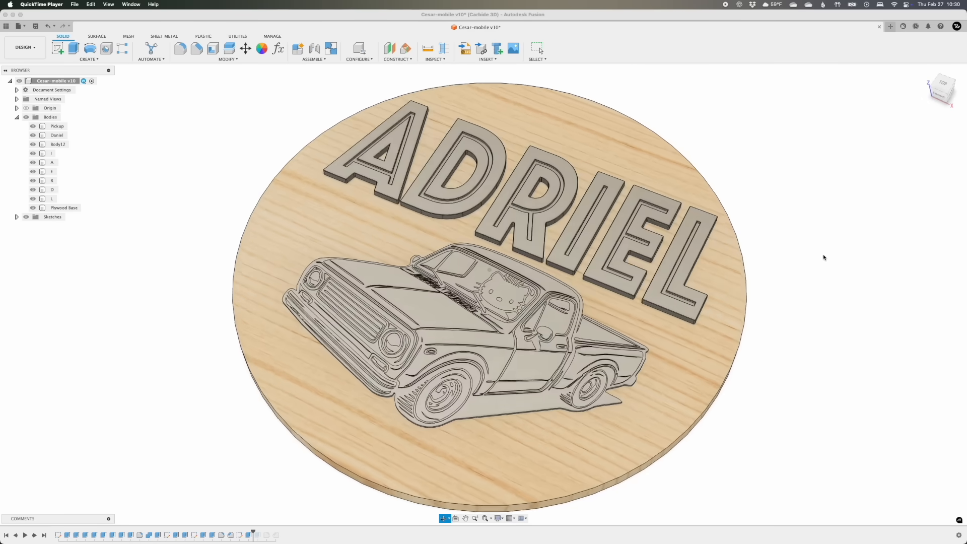
{"action": "left_click", "coordinate": [943, 86]}
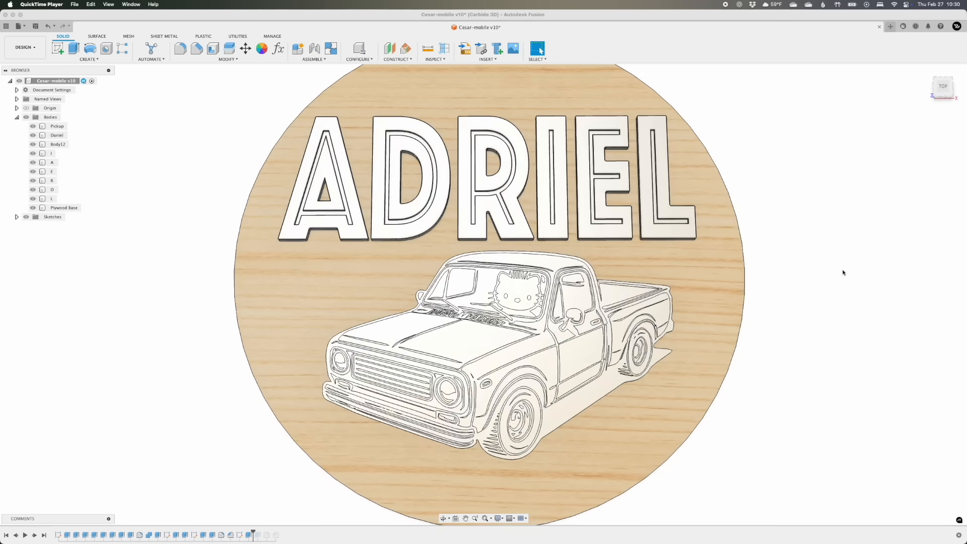